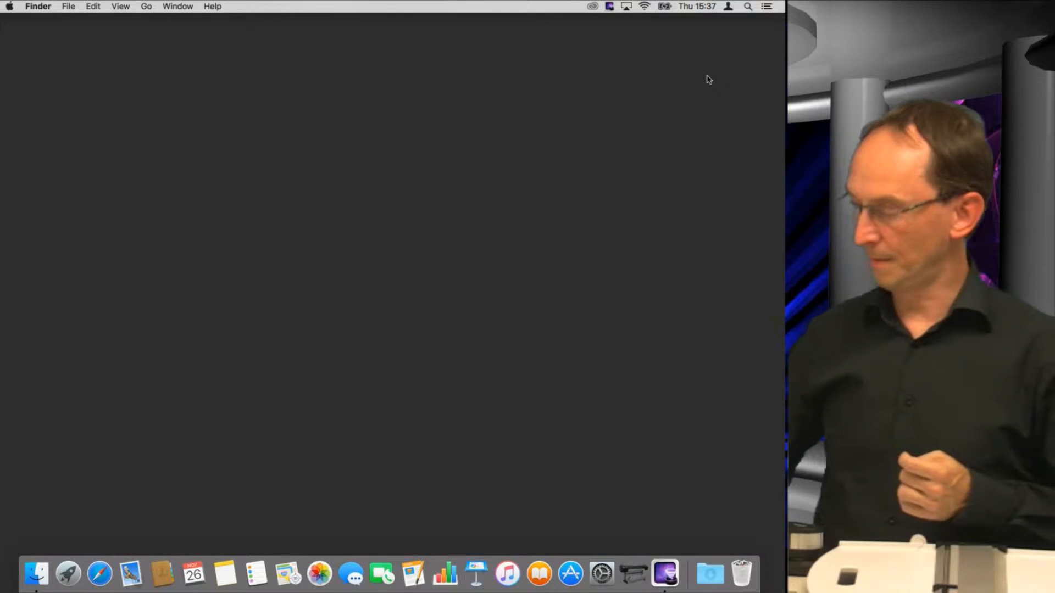
pyautogui.moveTo(128, 421)
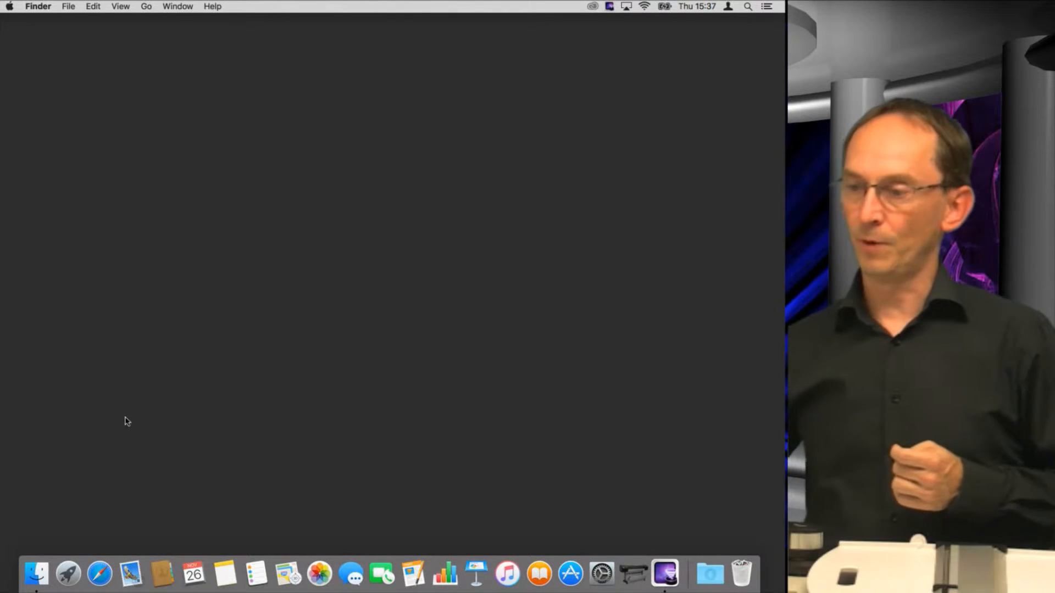
# - Launch ColorChecker from Launchpad so its empty measurement table appears
pyautogui.click(68, 573)
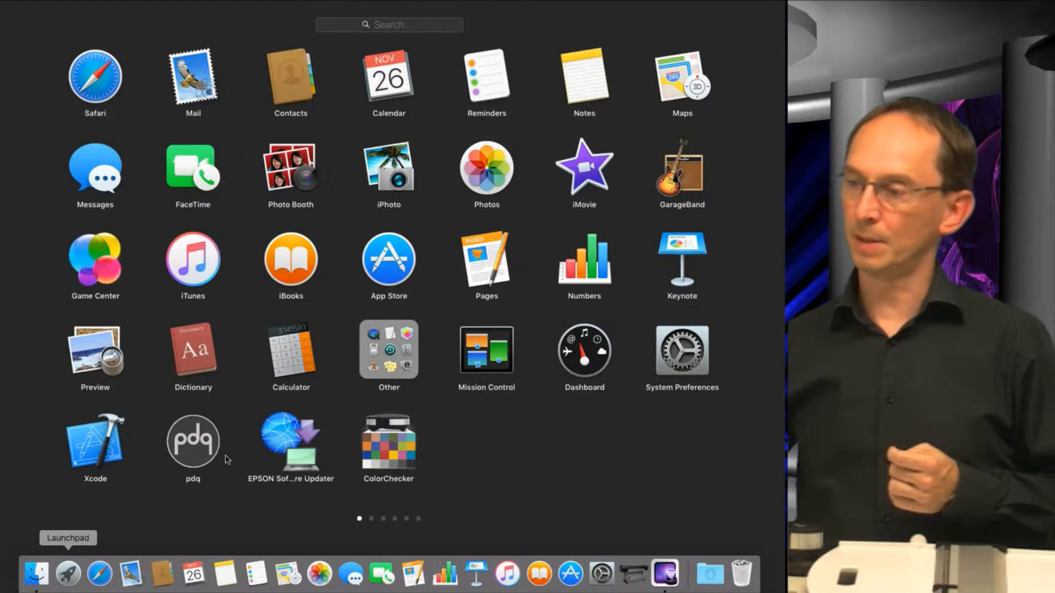
pyautogui.click(388, 448)
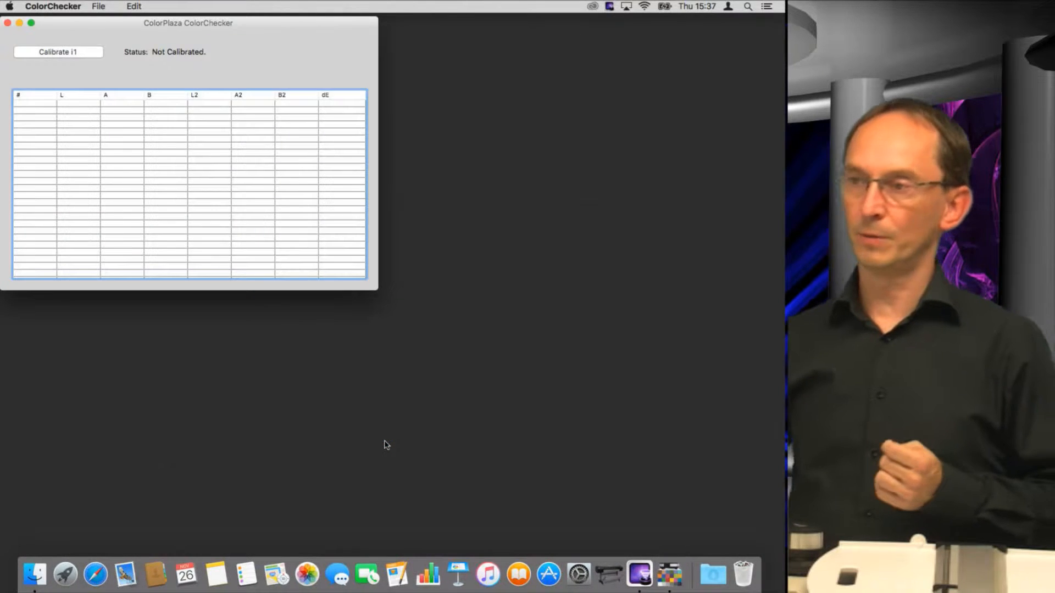
pyautogui.moveTo(229, 86)
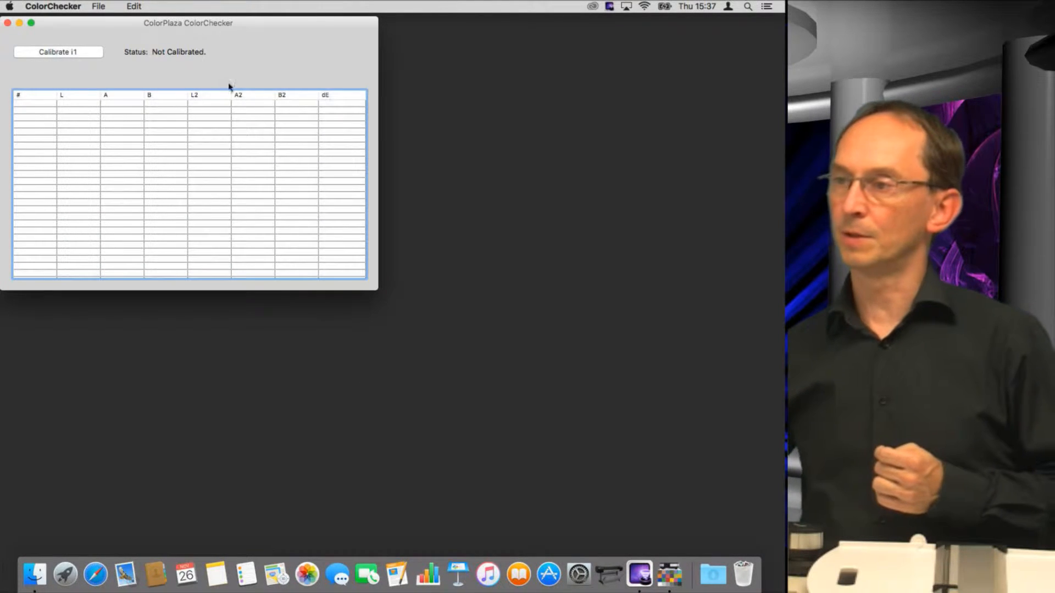
# - Centre the ColorChecker window and calibrate the i1 spectrophotometer
pyautogui.moveTo(188, 22); pyautogui.dragTo(385, 115)
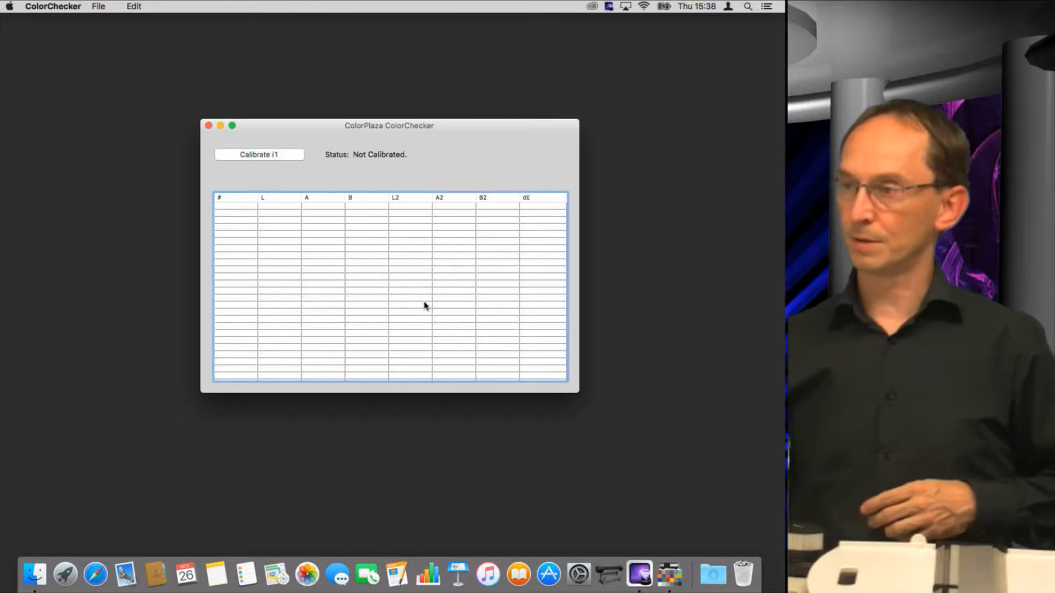
pyautogui.click(258, 154)
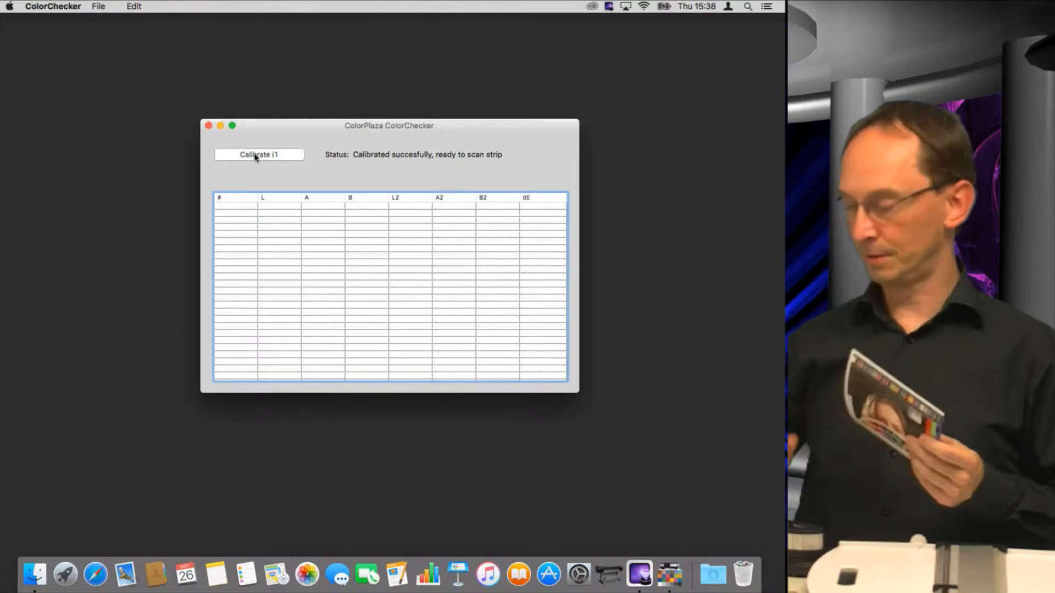
# - Save the test strip image as ColorCheckerStrip.jpg on the Desktop
pyautogui.click(98, 7)
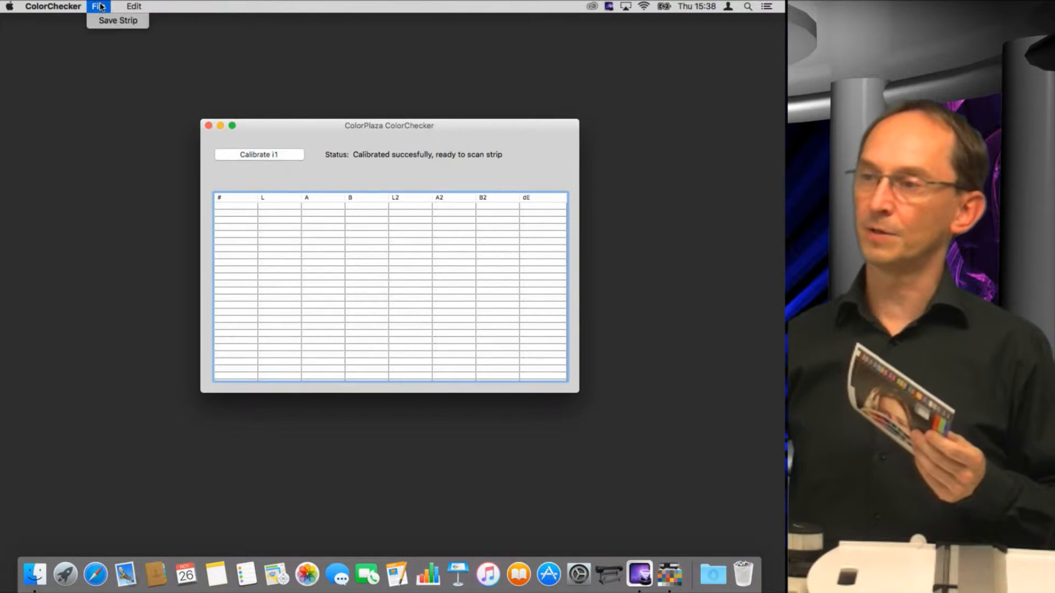
pyautogui.moveTo(117, 20)
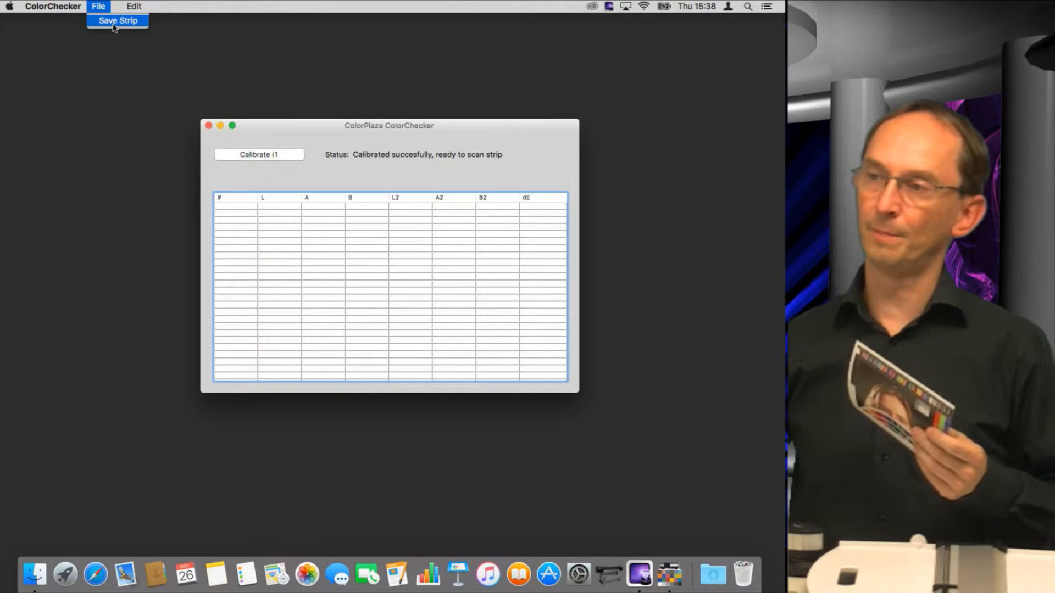
pyautogui.click(117, 20)
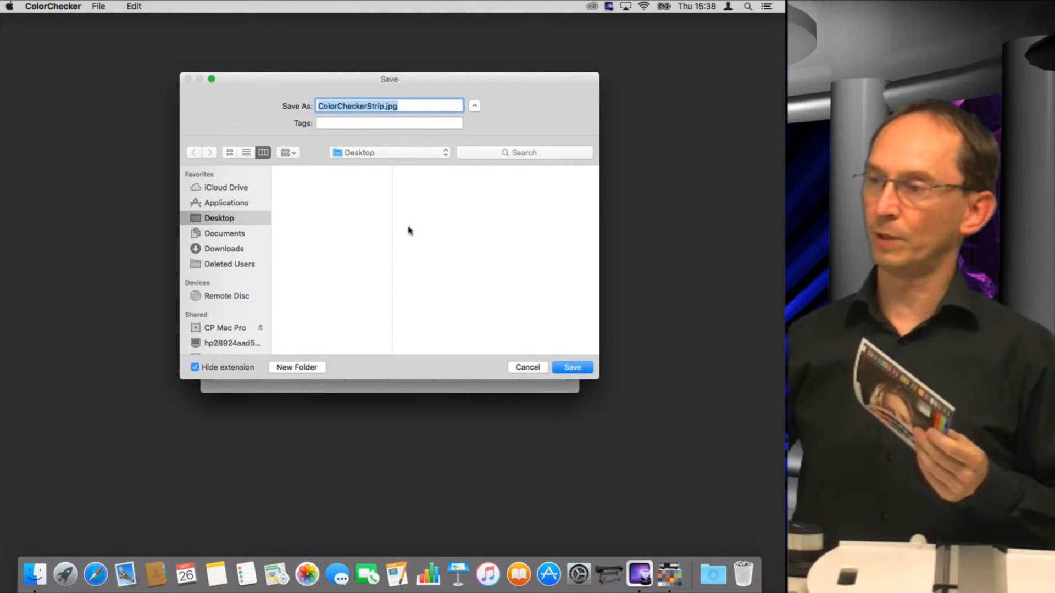
pyautogui.click(571, 367)
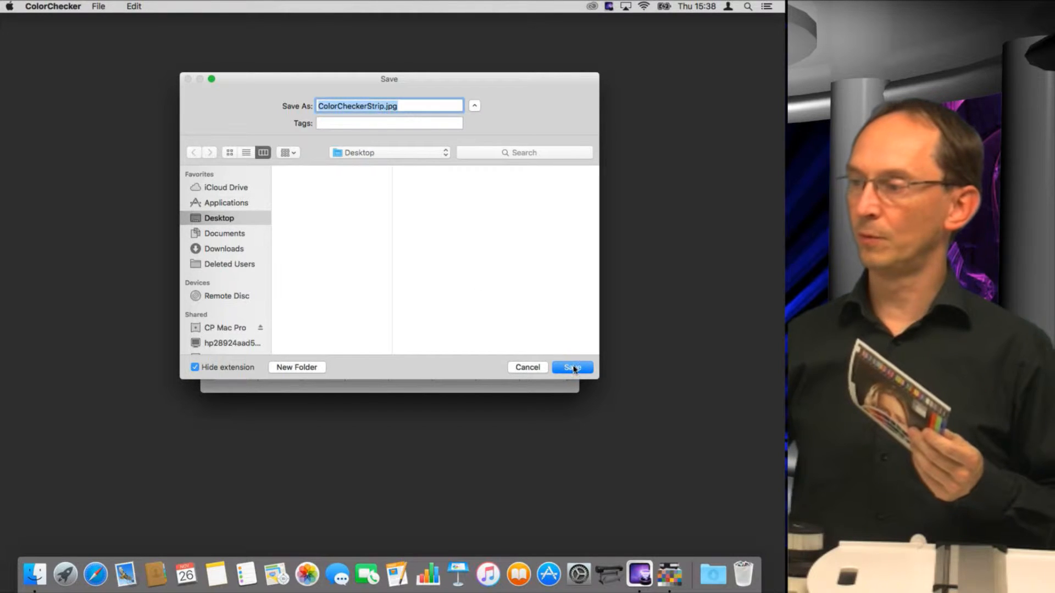
pyautogui.click(572, 367)
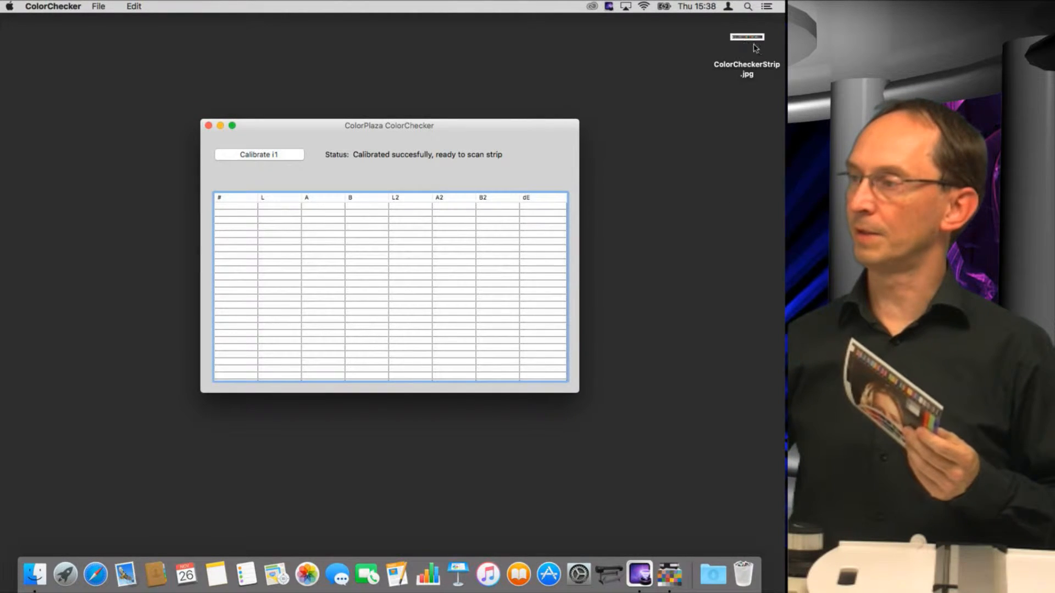
pyautogui.doubleClick(745, 37)
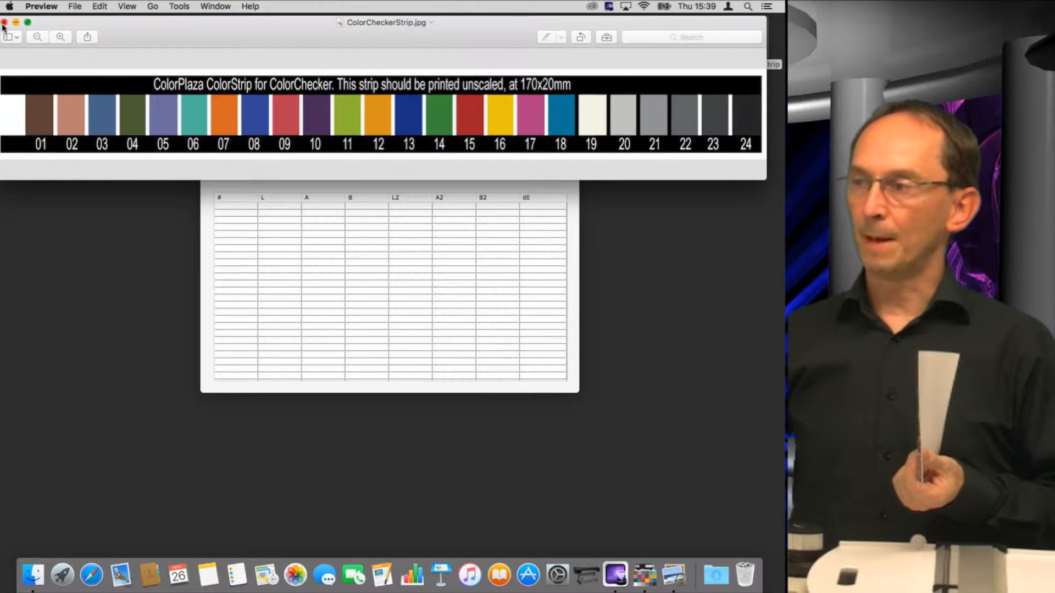
pyautogui.click(5, 22)
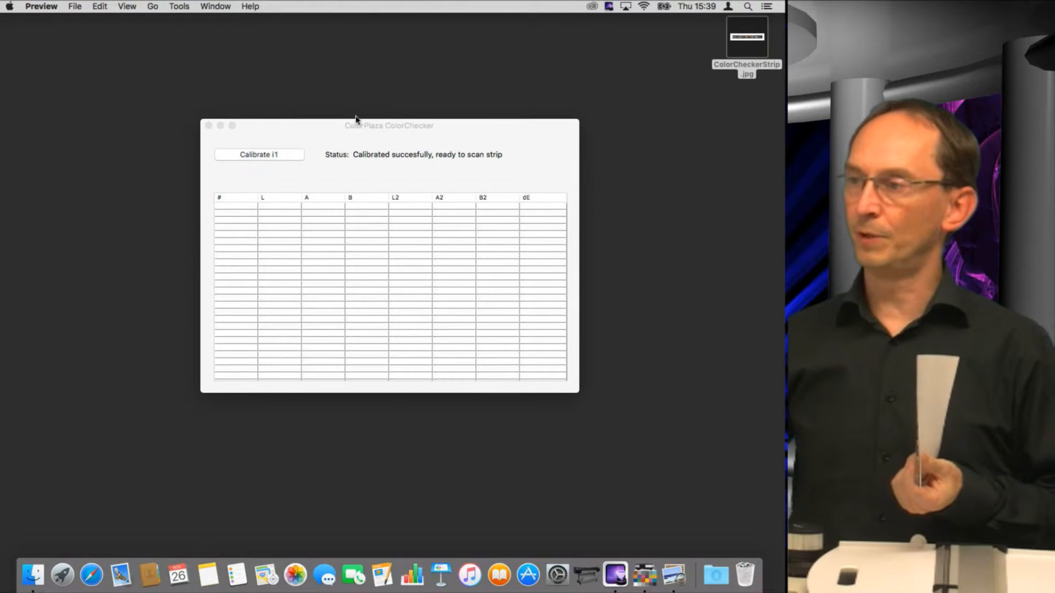
# - Bring ColorChecker to front and scan the strip, filling all 24 patches (avg dE 2,96, Pass)
pyautogui.click(389, 125)
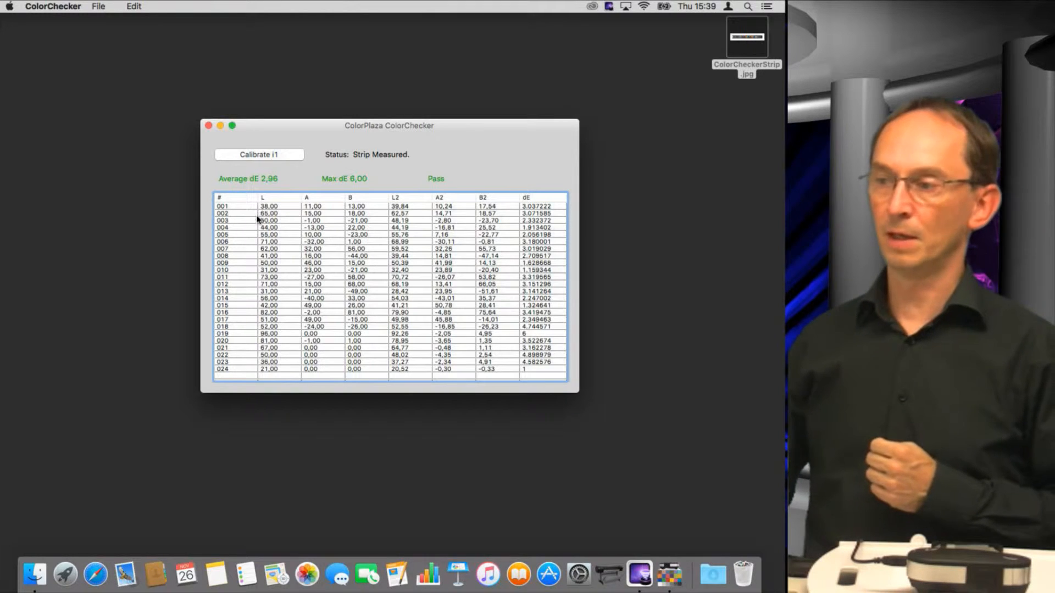
pyautogui.moveTo(244, 369)
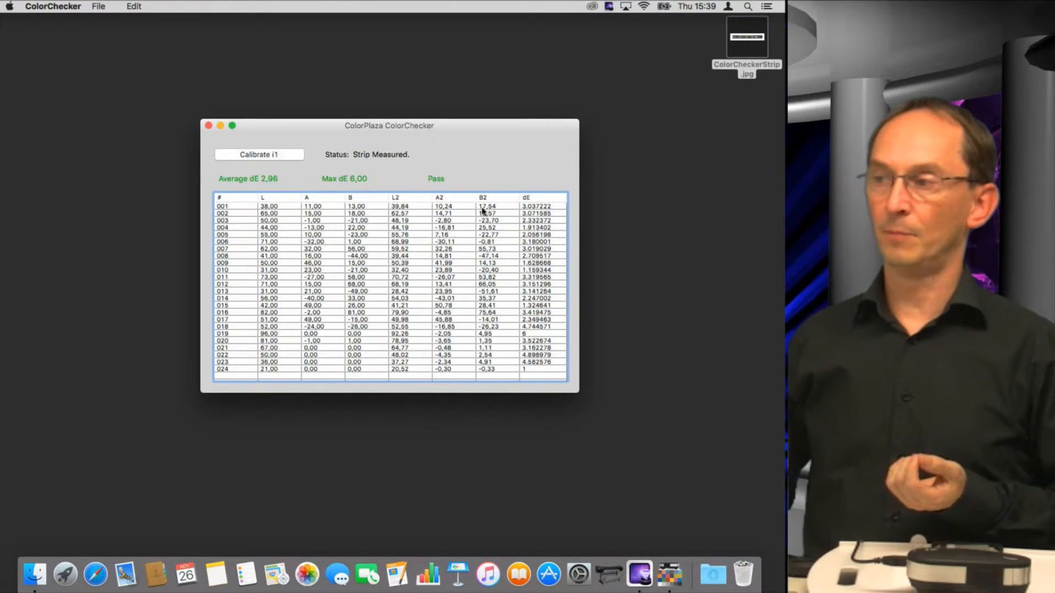
pyautogui.moveTo(374, 214)
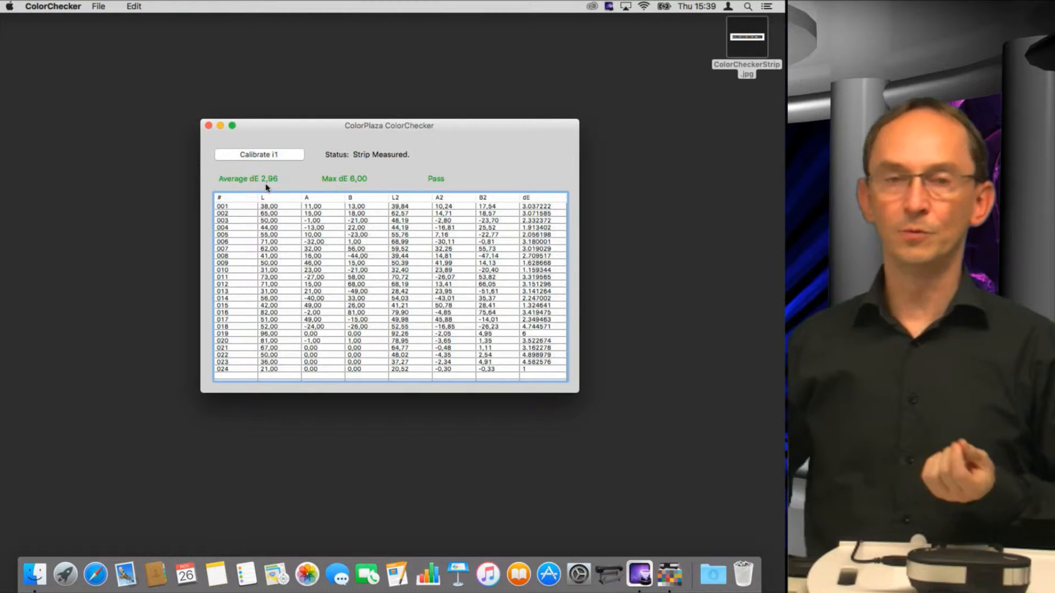
pyautogui.moveTo(340, 193)
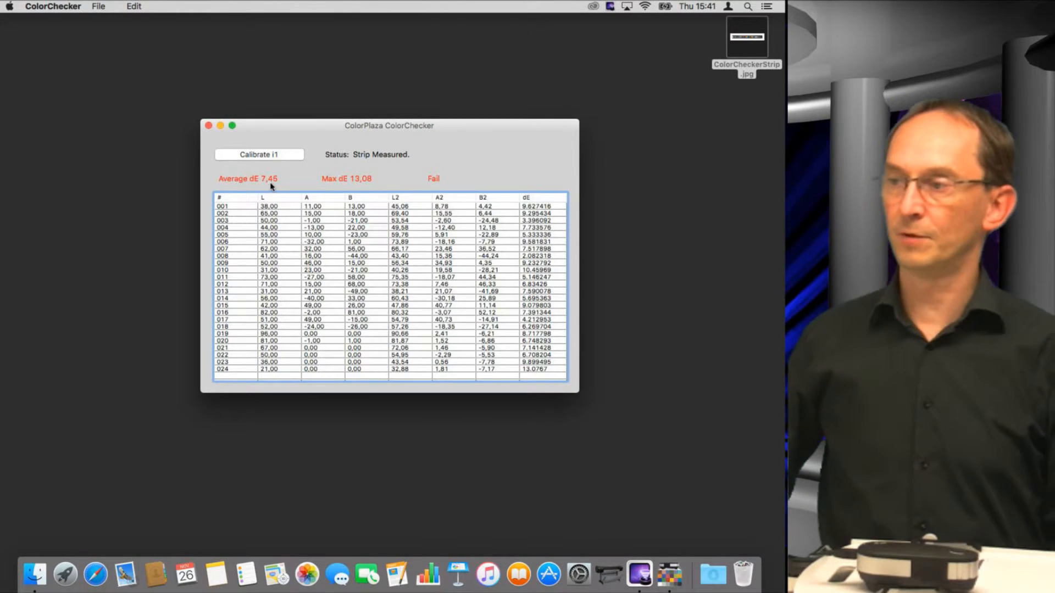
pyautogui.moveTo(330, 188)
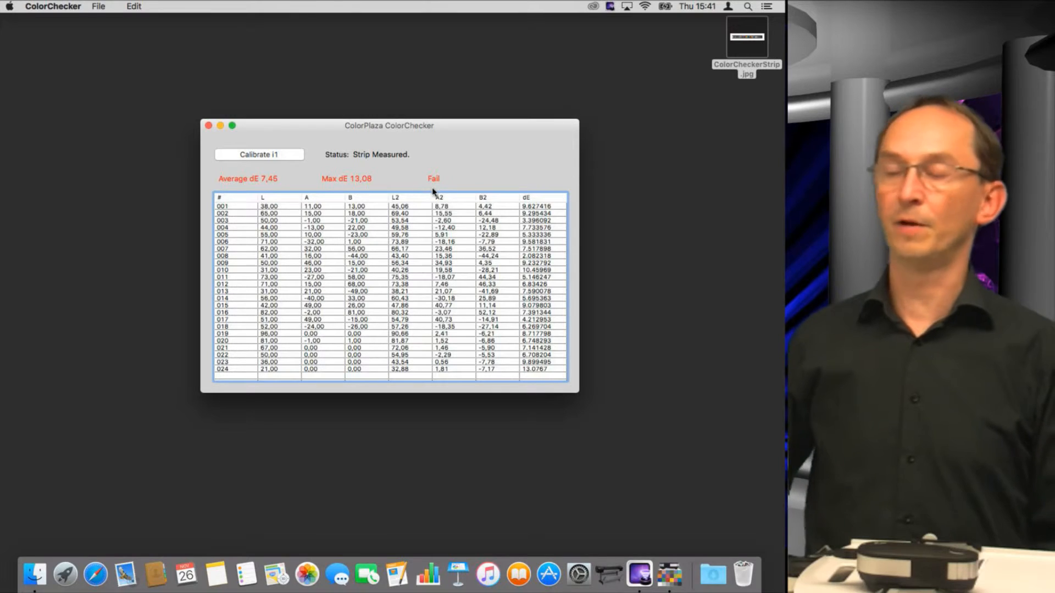
pyautogui.moveTo(270, 186)
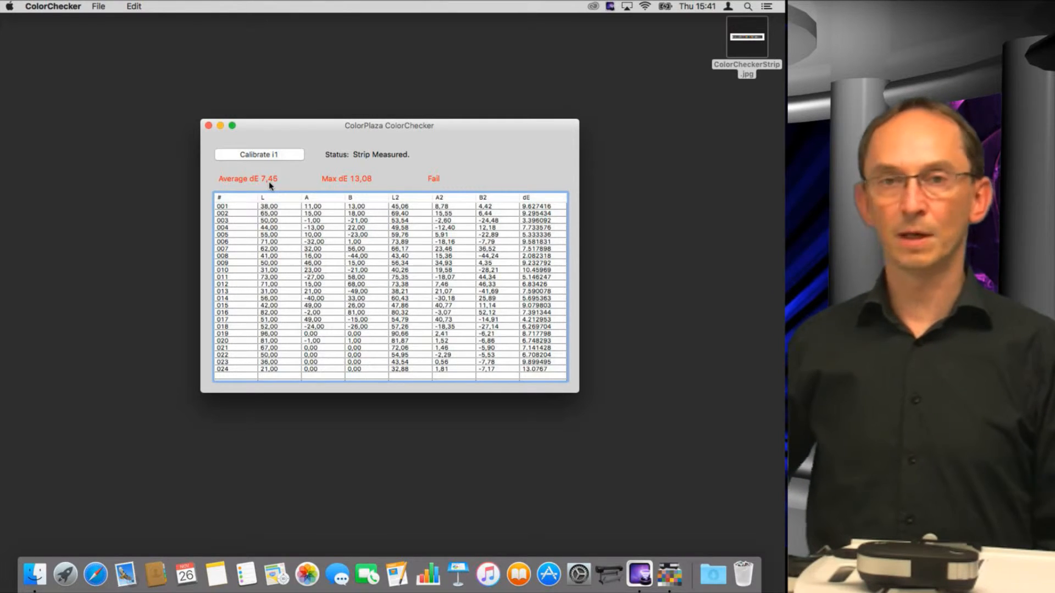